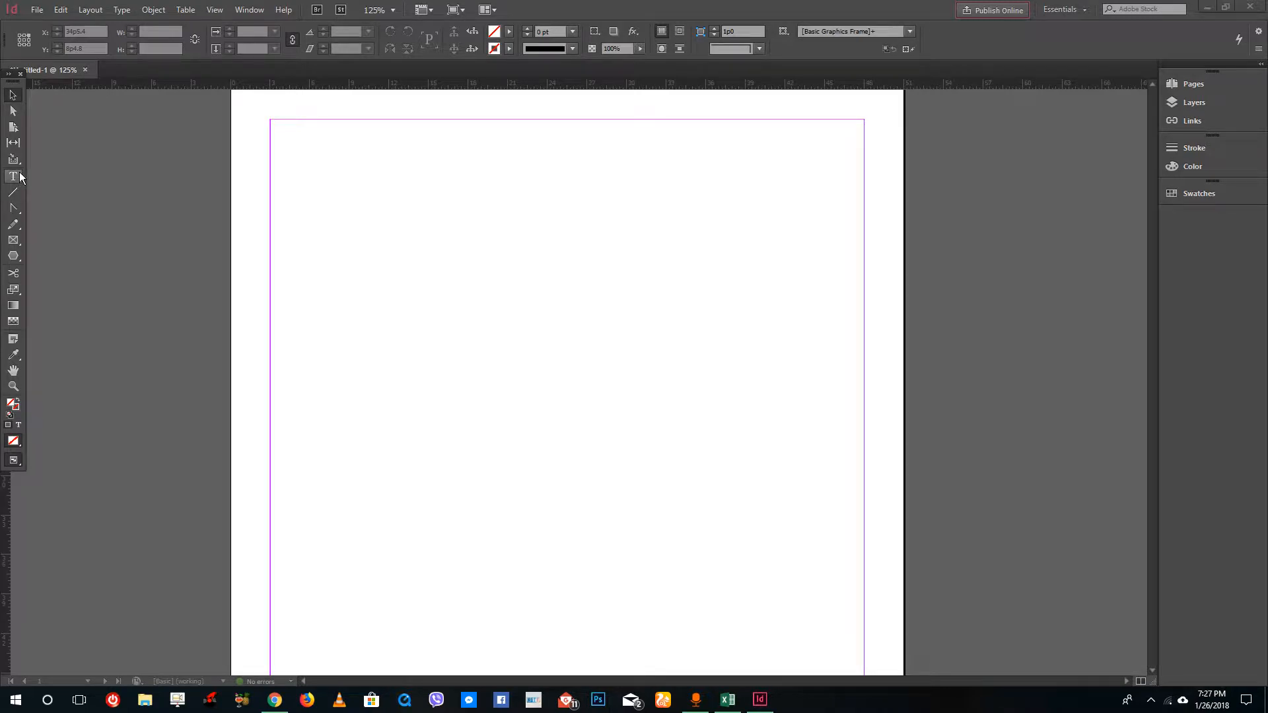
Create an upper-page text frame with TUTORTUBE in LetterOMatic at 60 pt.
left_click(15, 177)
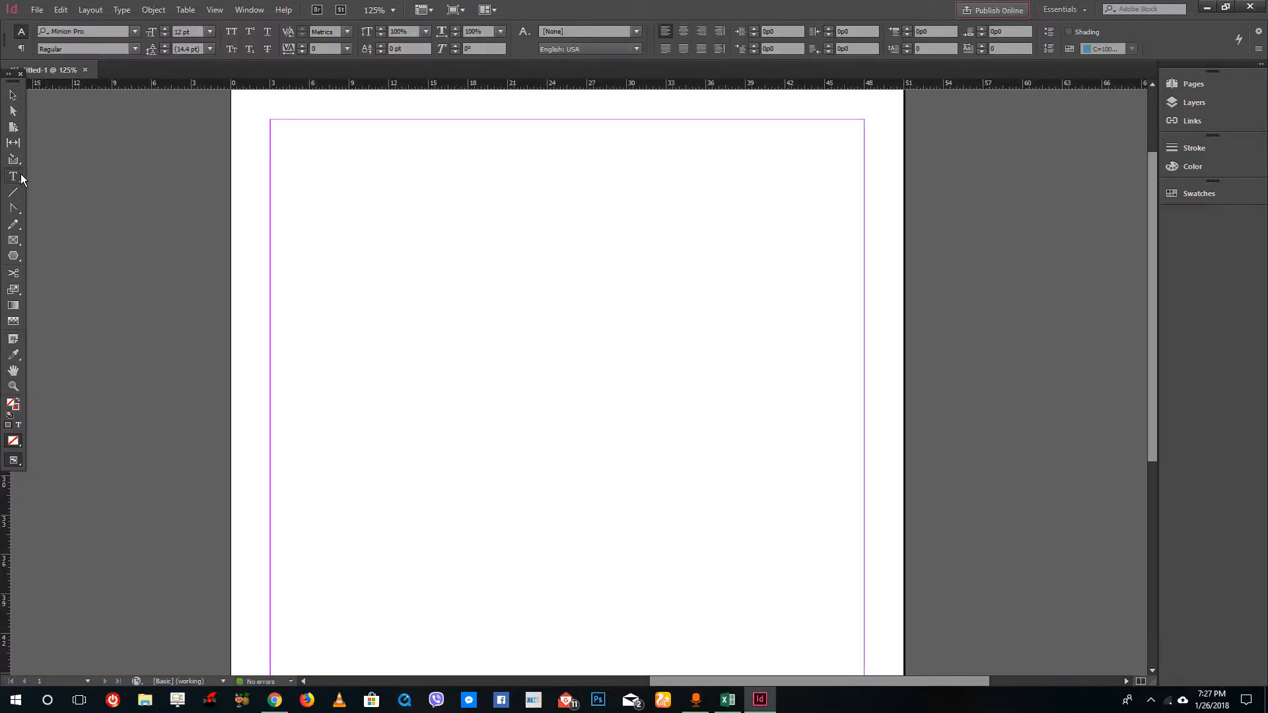
left_click_drag(309, 194, 815, 427)
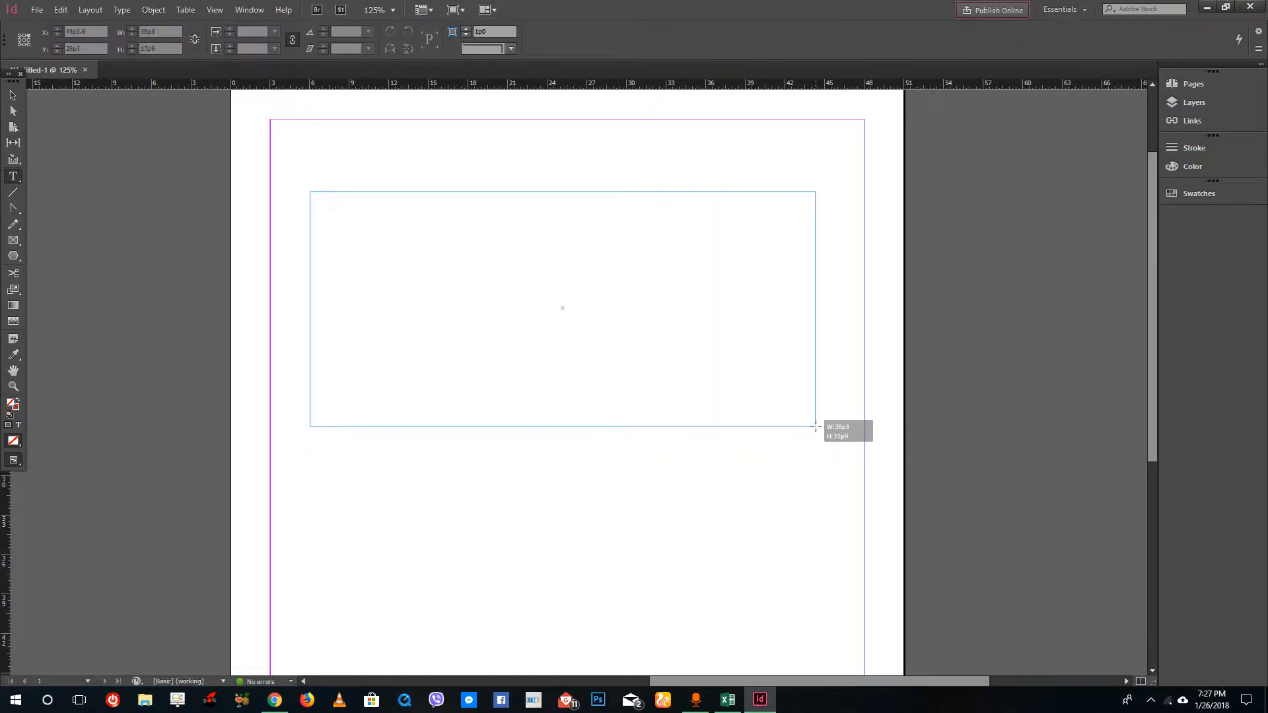
type("TUTORTUBE")
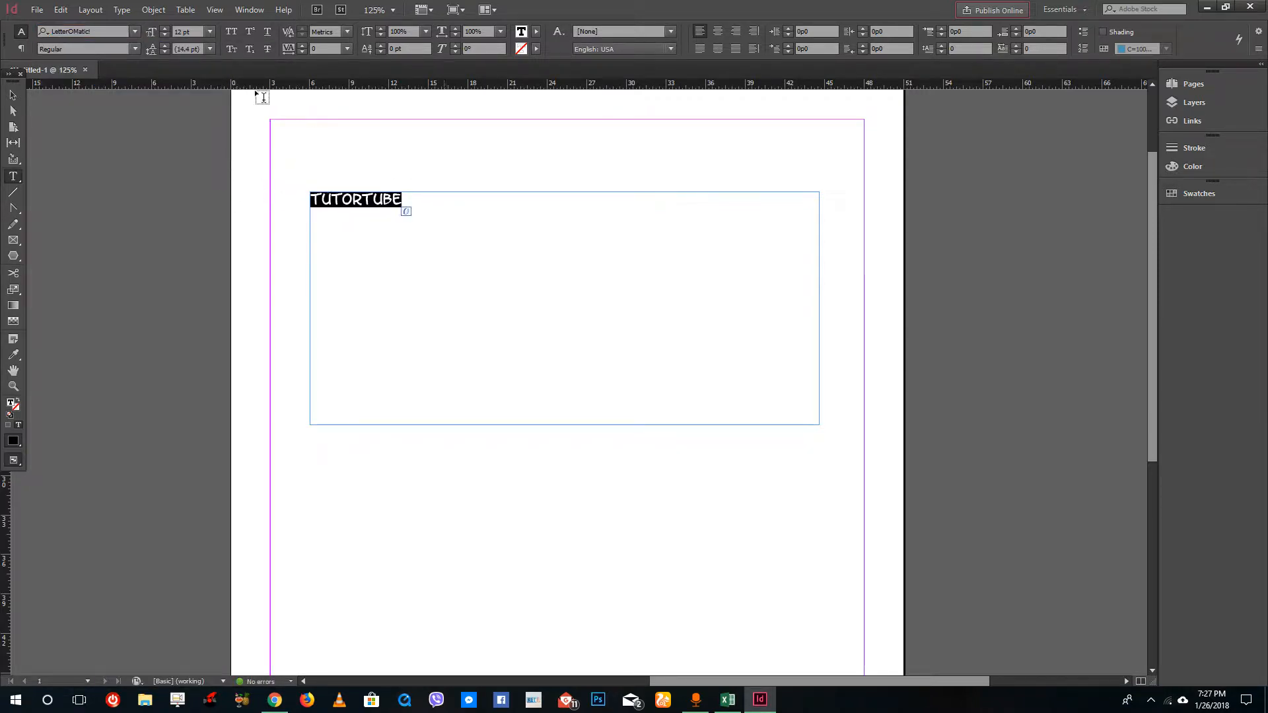
left_click(222, 31)
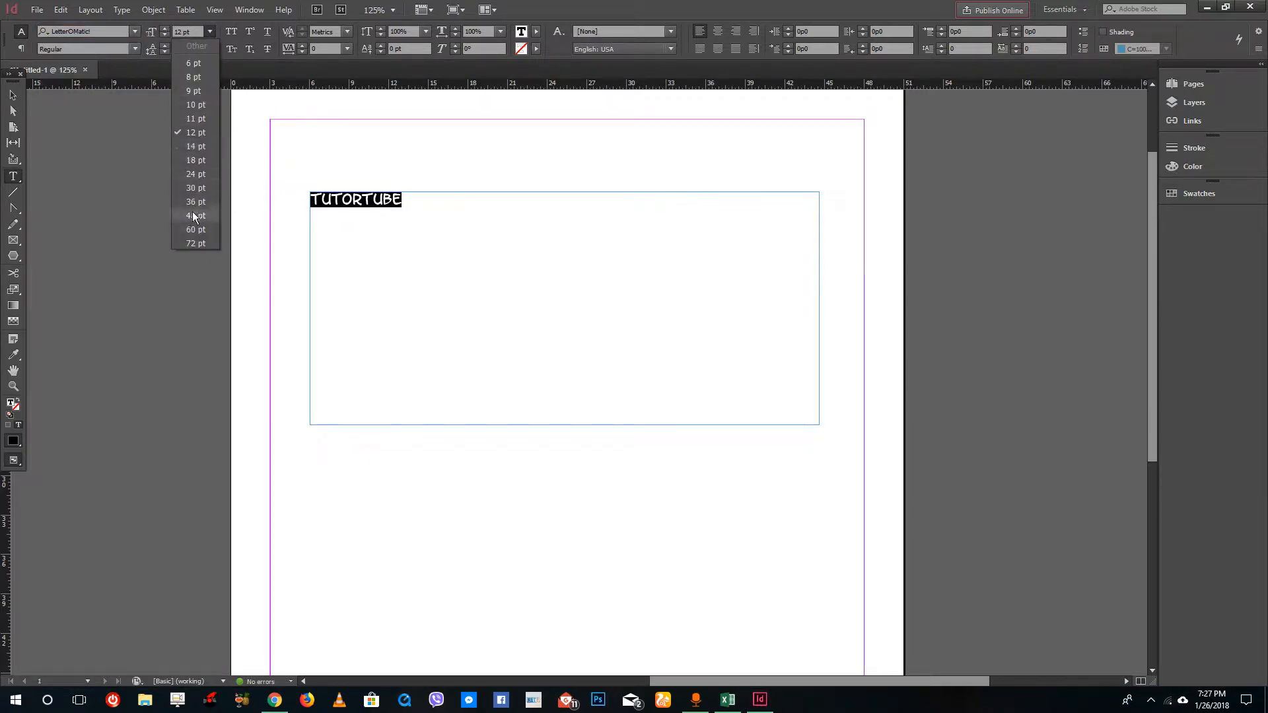
left_click(195, 229)
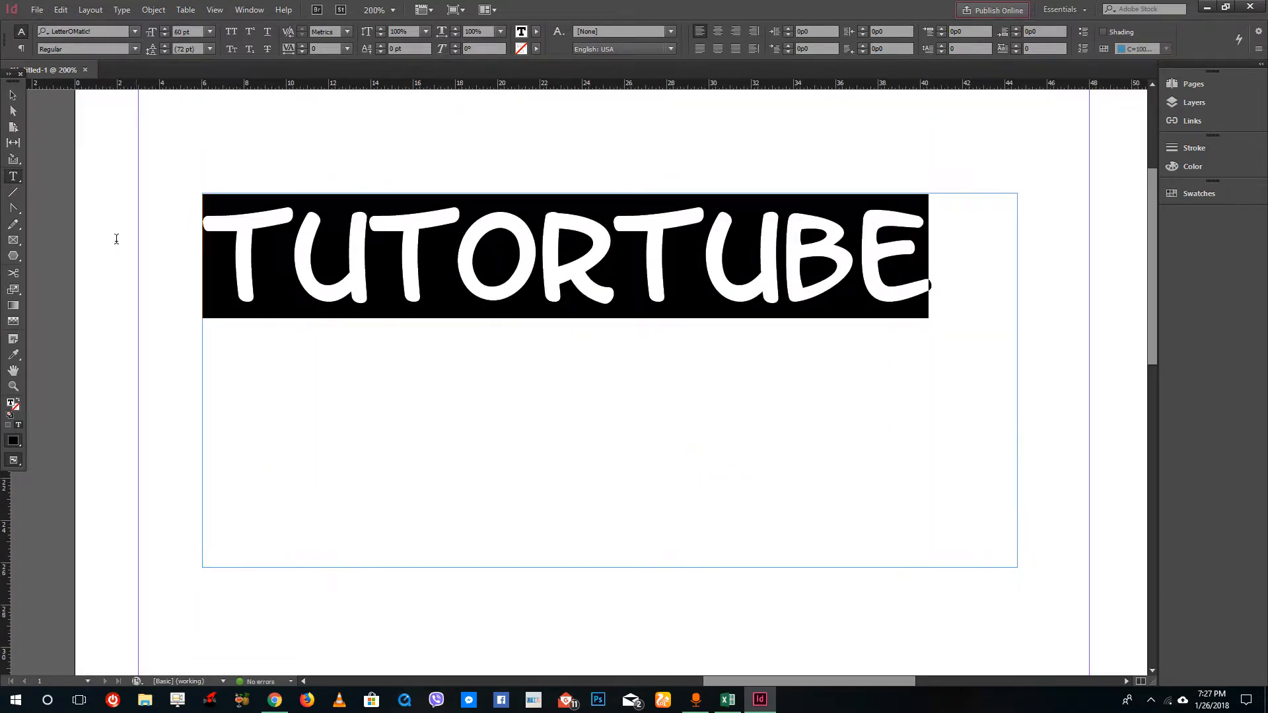
End text editing via the Edit menu so the TUTORTUBE frame is selected as an object.
left_click(61, 11)
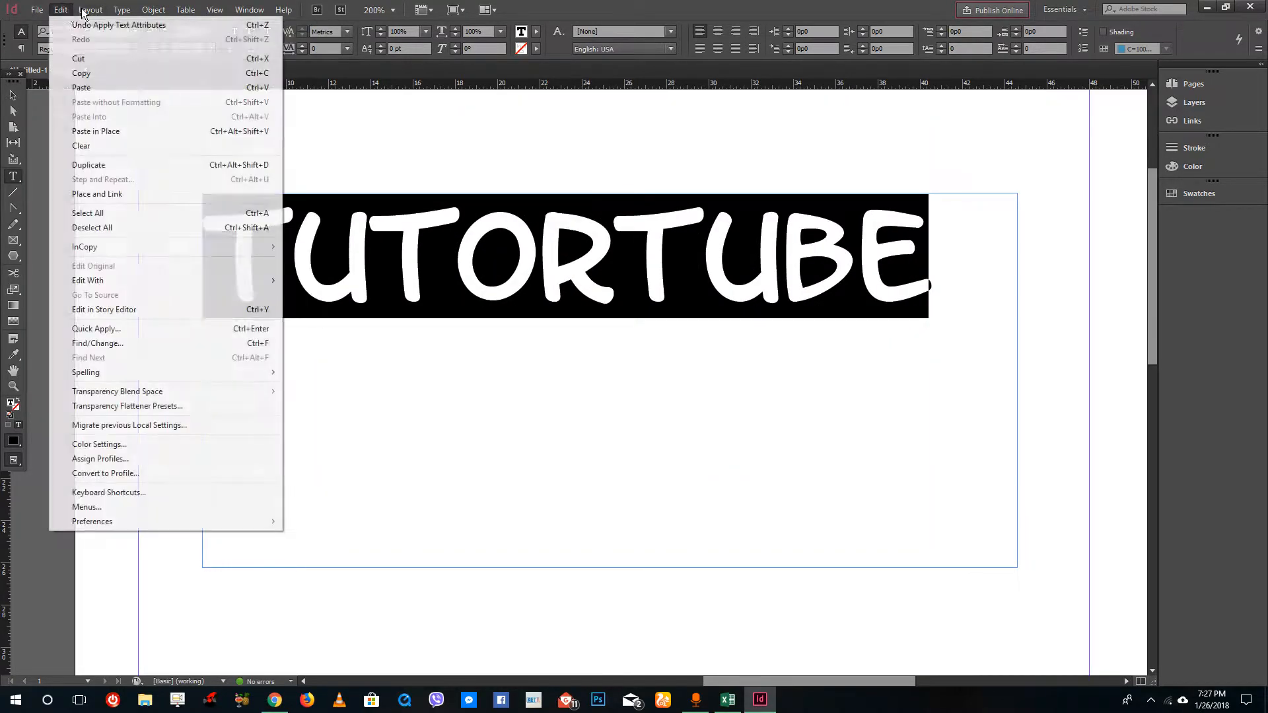
left_click(122, 9)
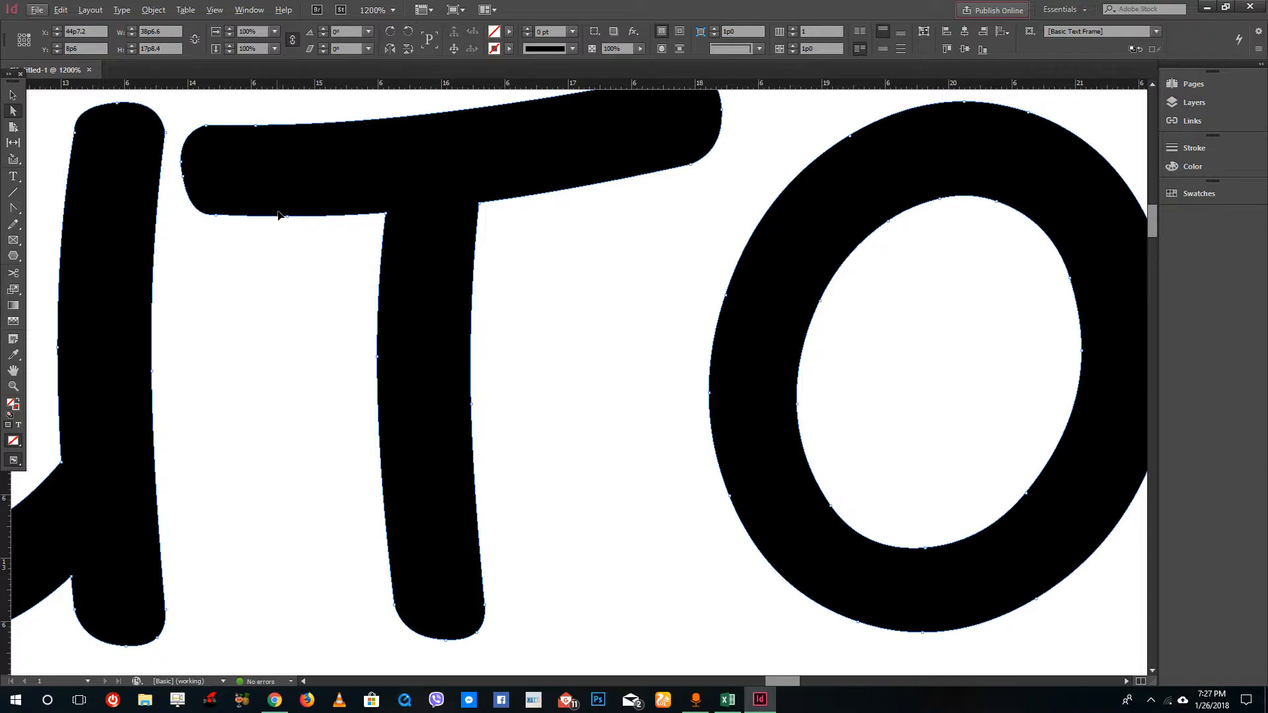
mouse_move(185, 183)
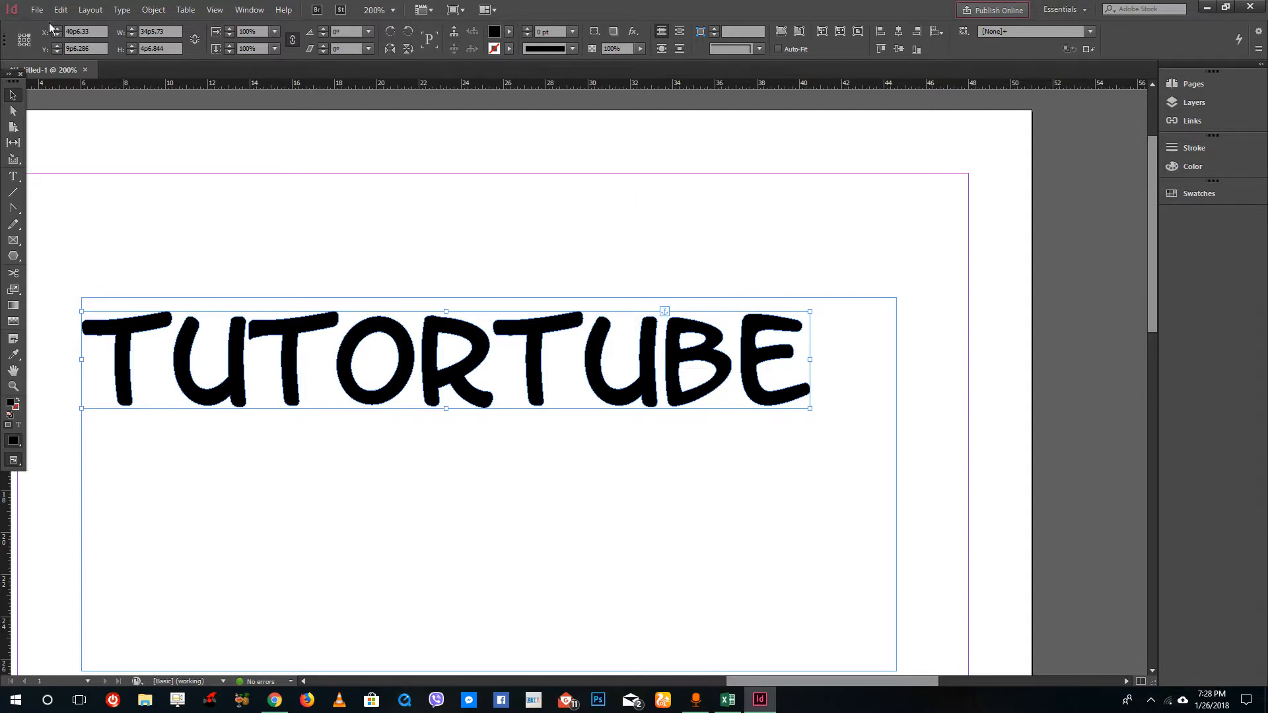
Use File > Place to fill the outlined TUTORTUBE letters with a photo.
left_click(40, 11)
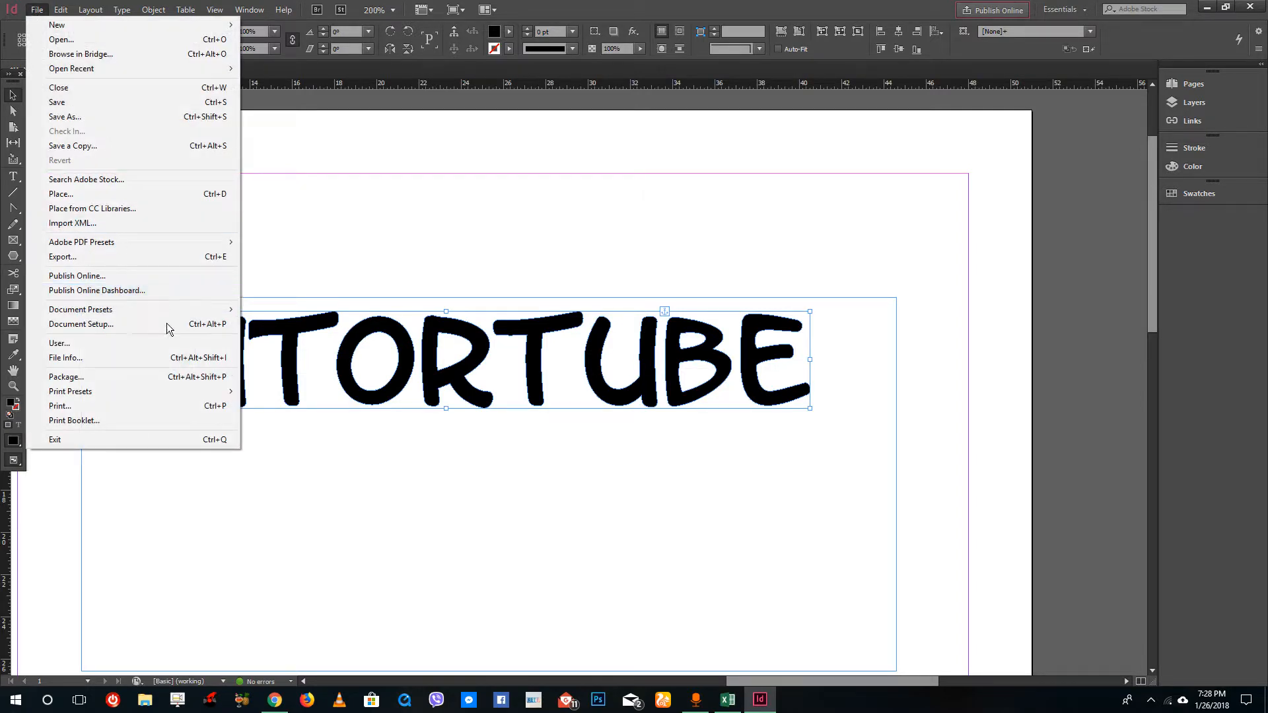
left_click(61, 193)
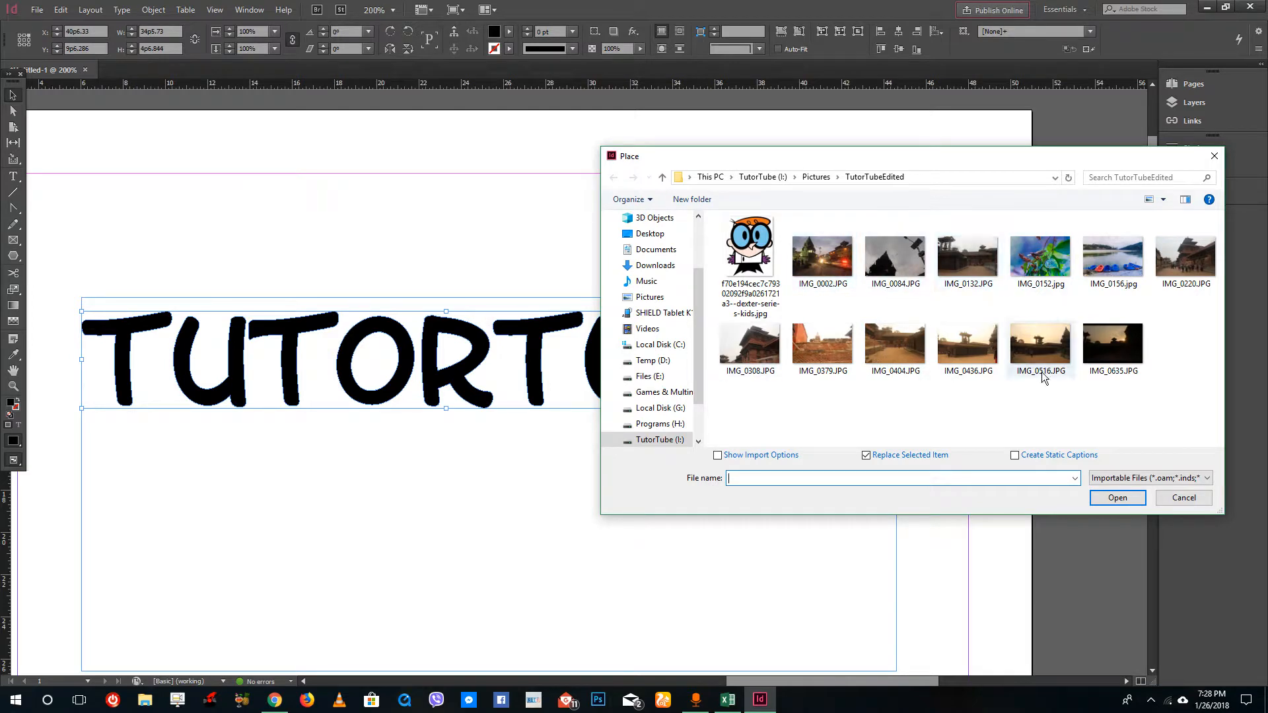
left_click(1183, 497)
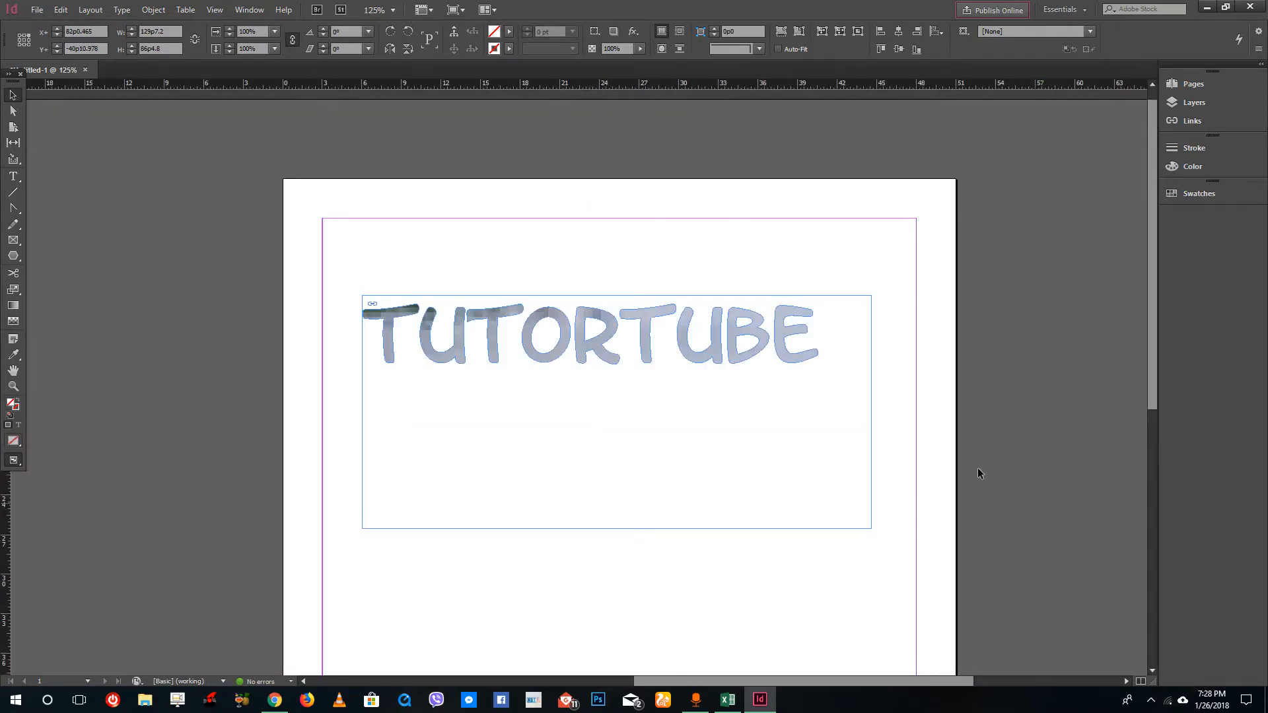
Reposition the placed photo inside the letters and review at 150% zoom.
left_click(153, 10)
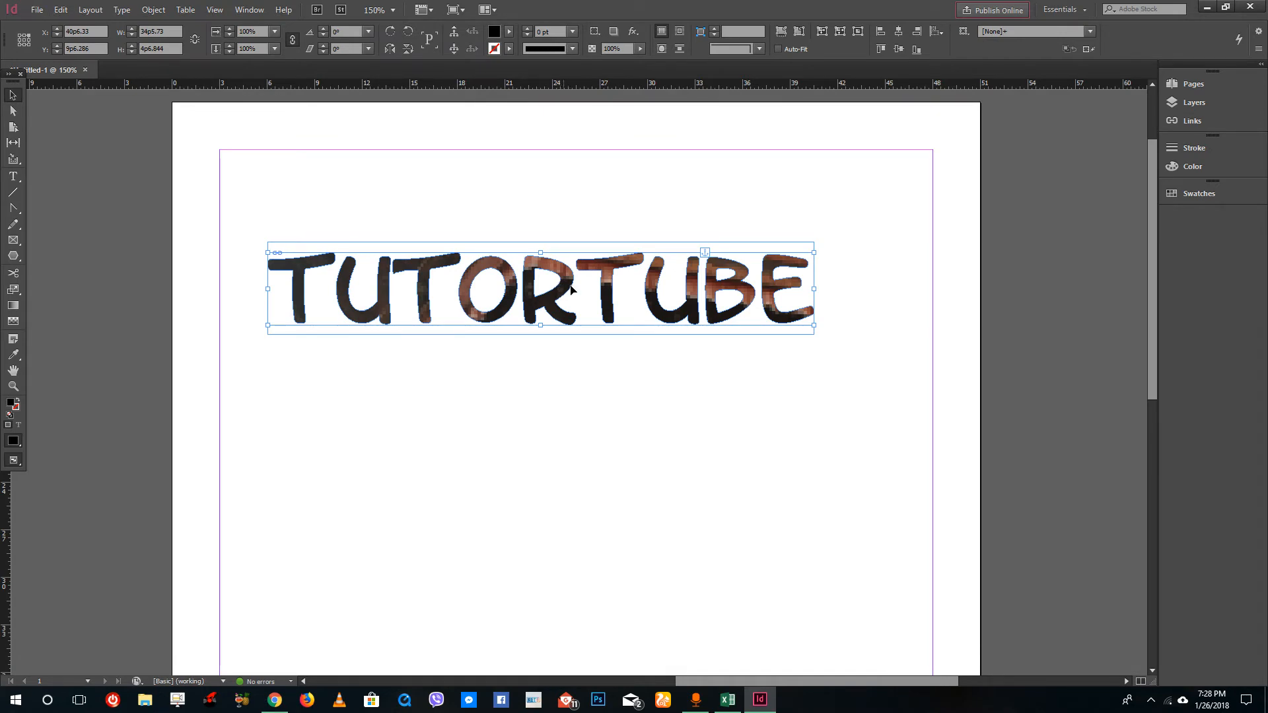
mouse_move(819, 460)
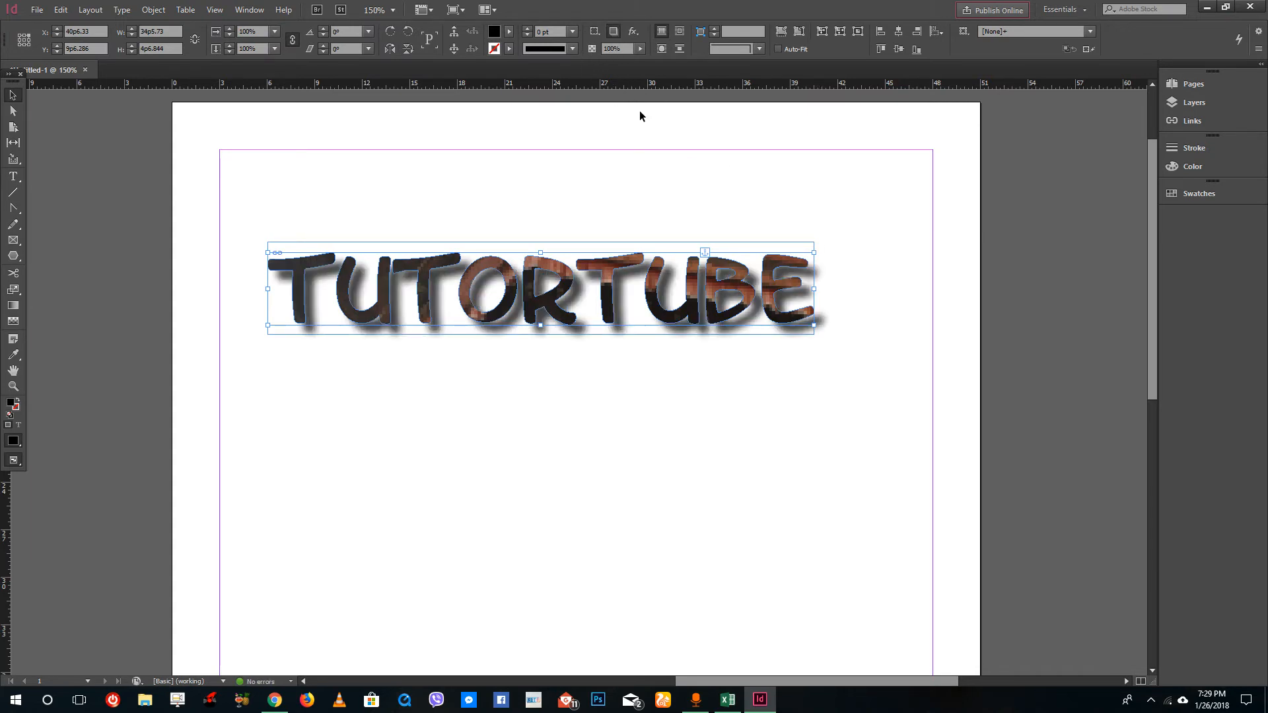
mouse_move(731, 169)
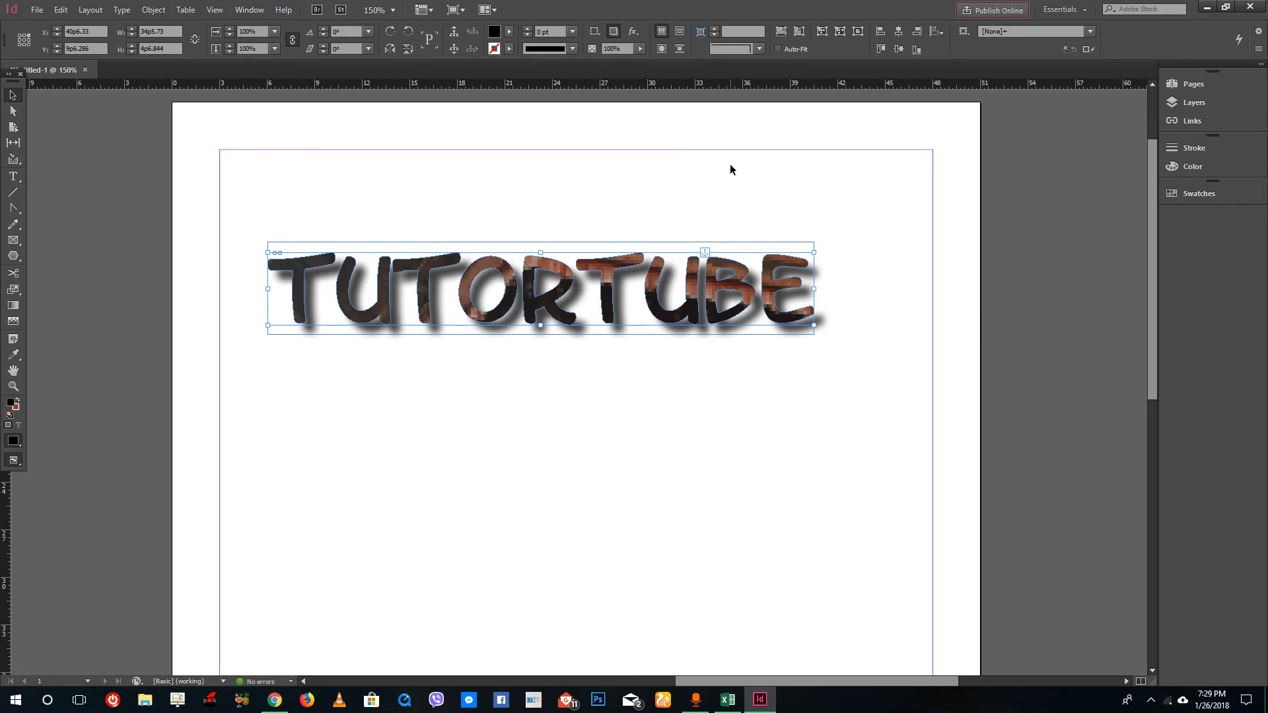
mouse_move(938, 328)
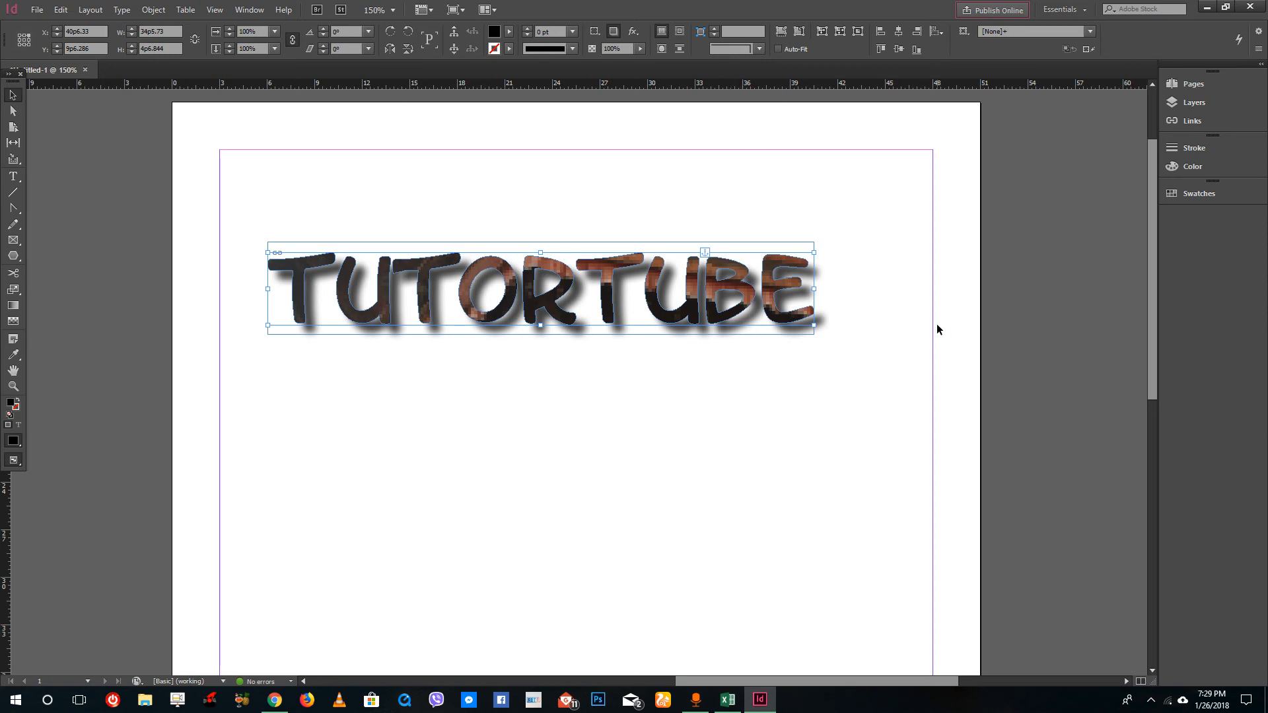
mouse_move(935, 328)
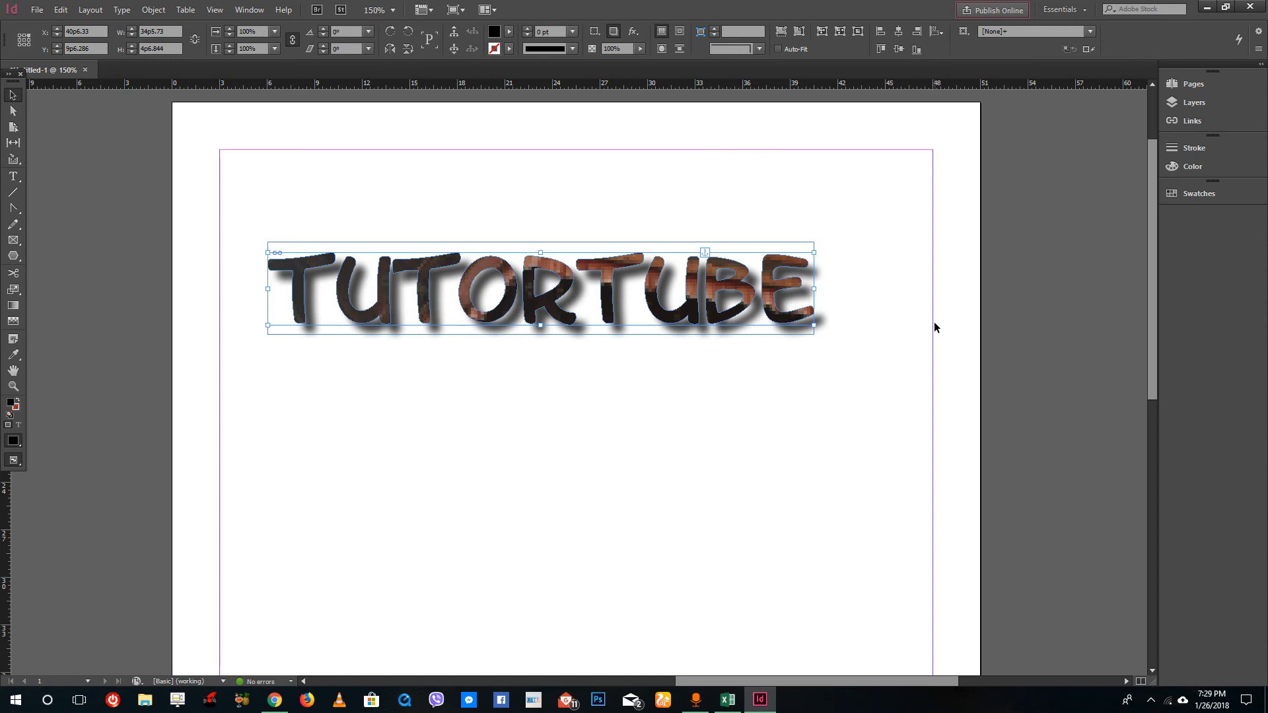